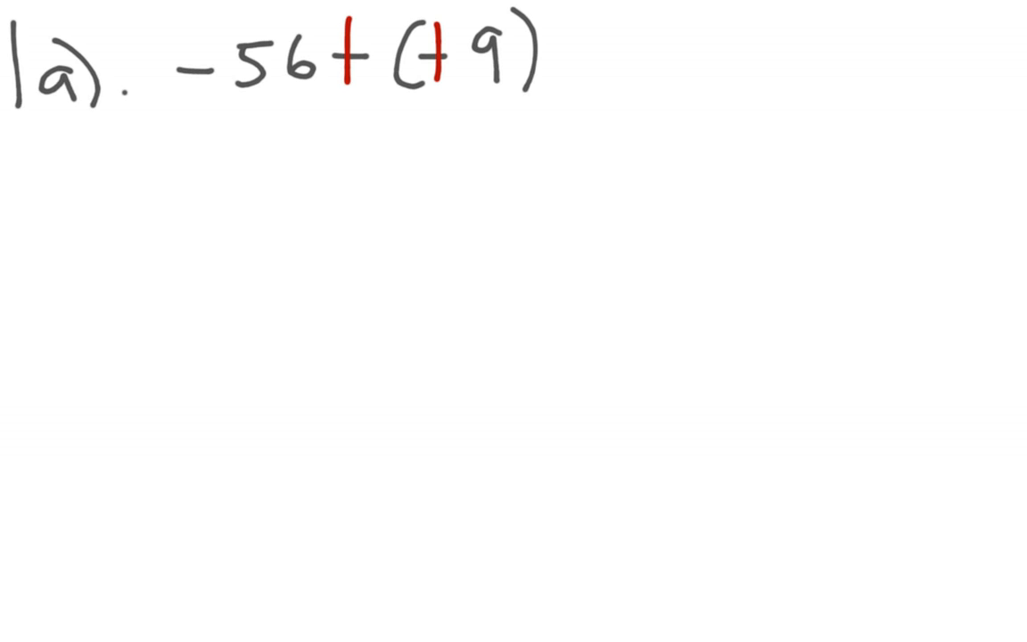
Step: Write -56 ⊕ (+9) beneath 1a in red and mark both signs with arrows
left_click_drag(156, 159, 183, 159)
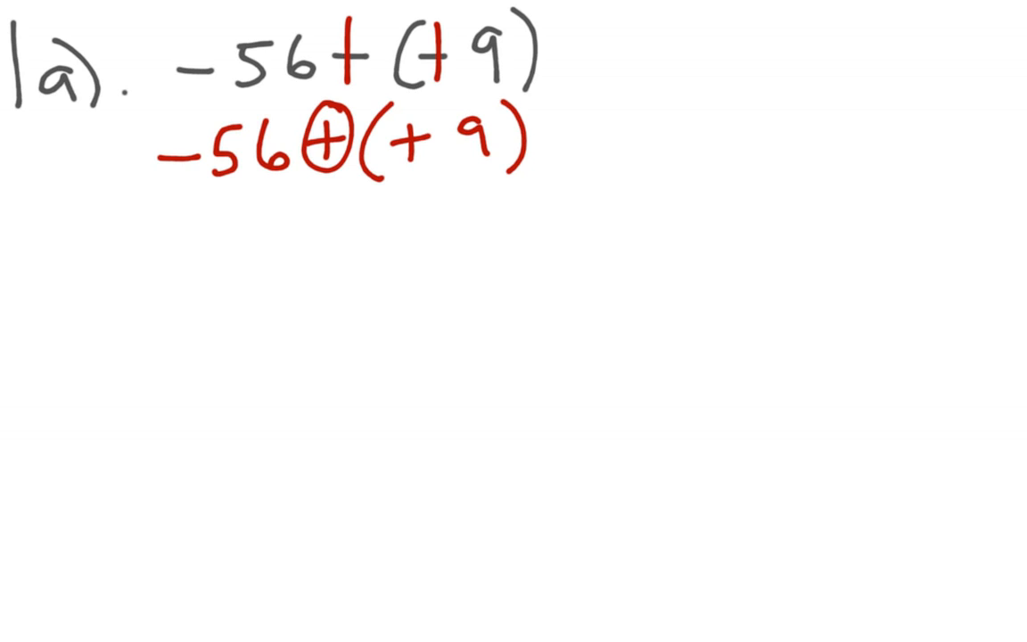
left_click_drag(178, 223, 174, 187)
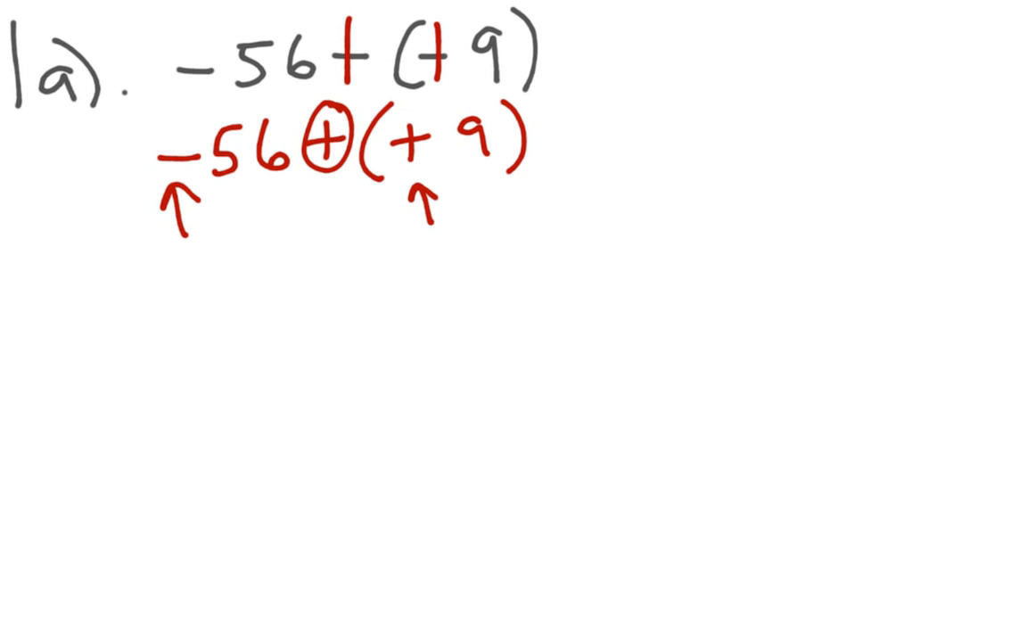
type("56")
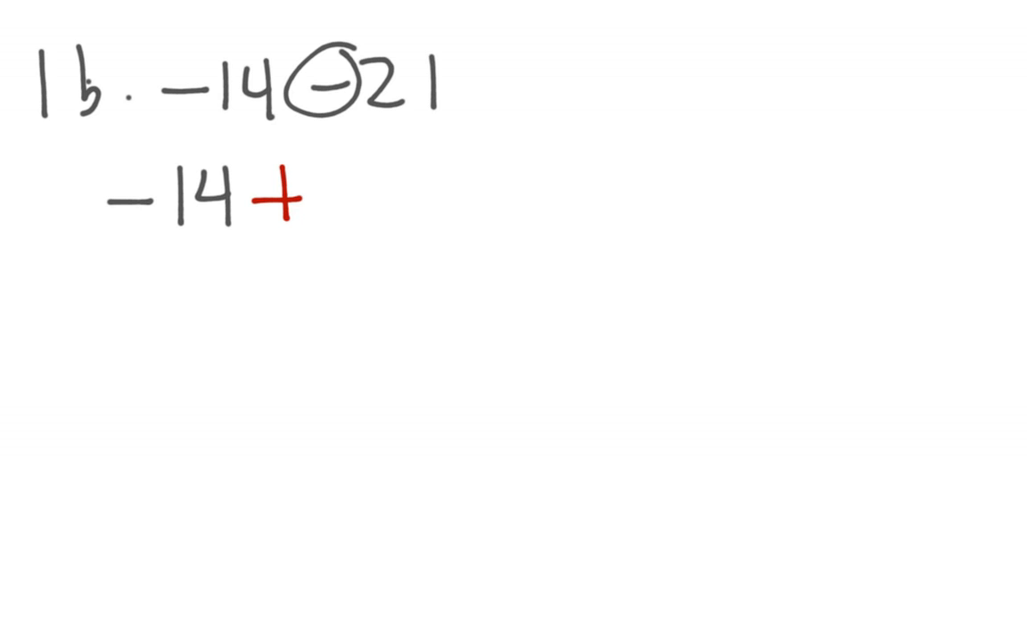
Step: Write -14 + (-21) below 1b with a red plus, box the 21, note 'add 21'
left_click_drag(365, 18, 473, 129)
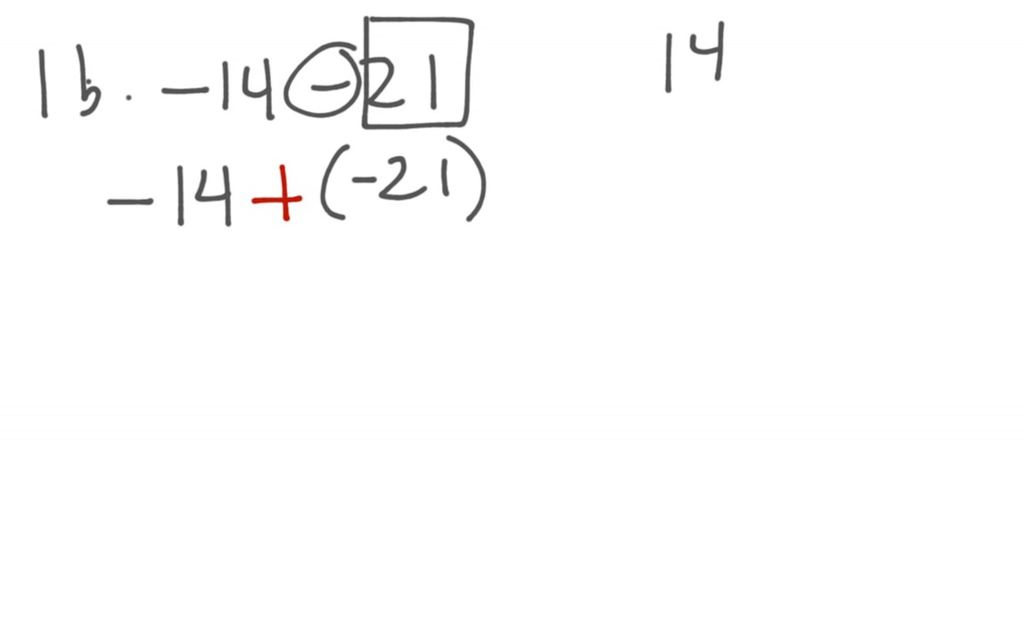
type("add 21")
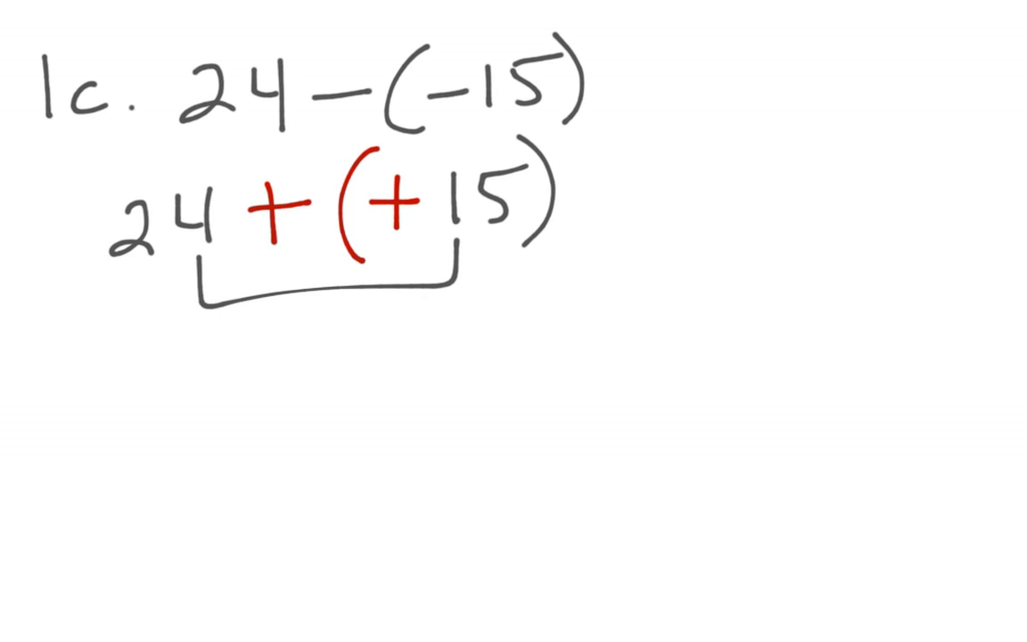
Step: Write 24 over 15 in a column beside 1c and total it to 39
type("24")
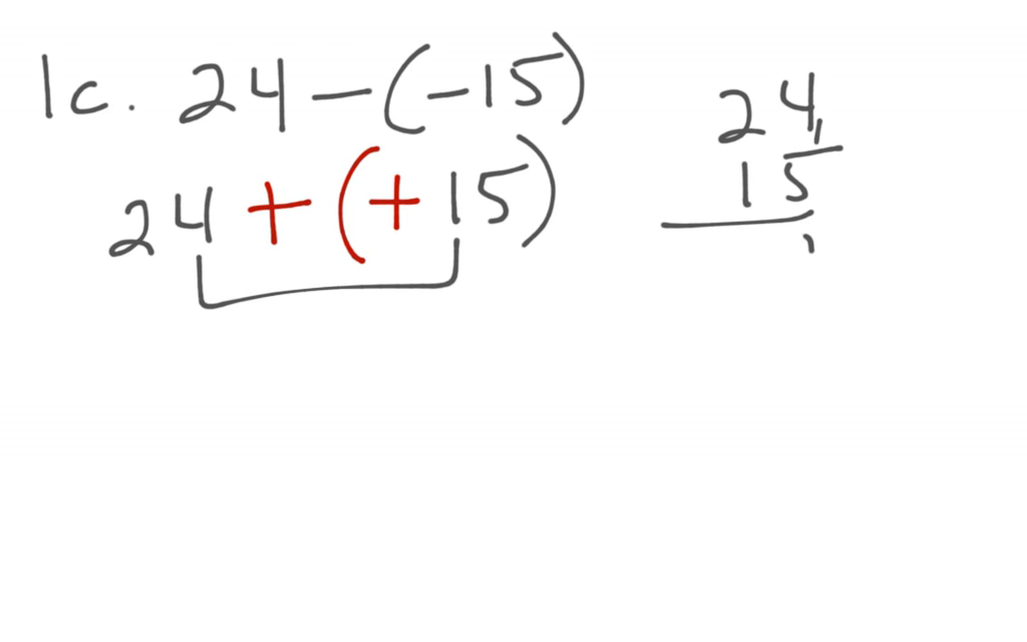
type("39")
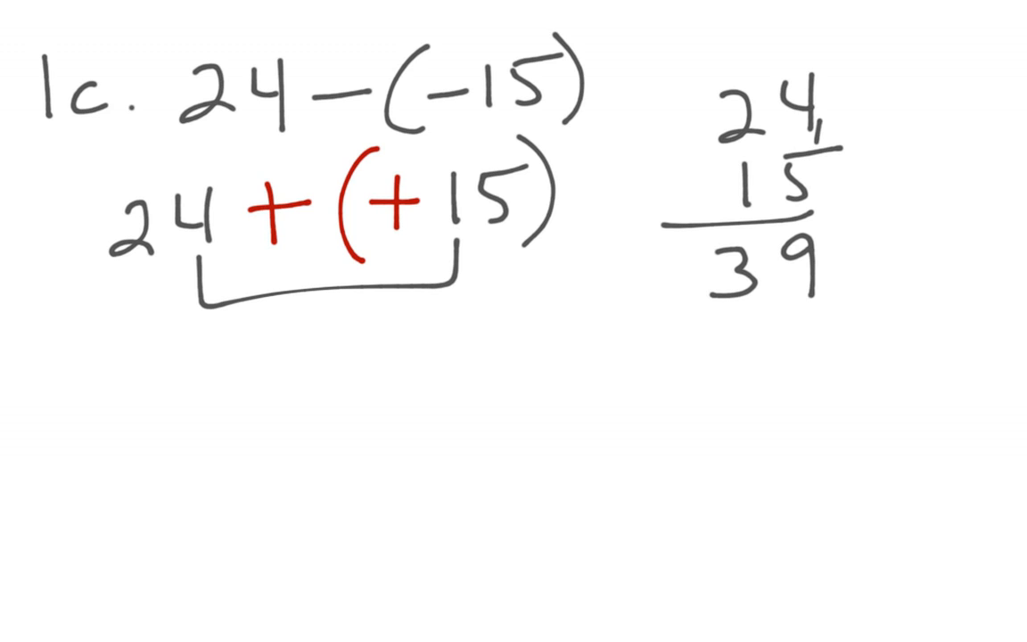